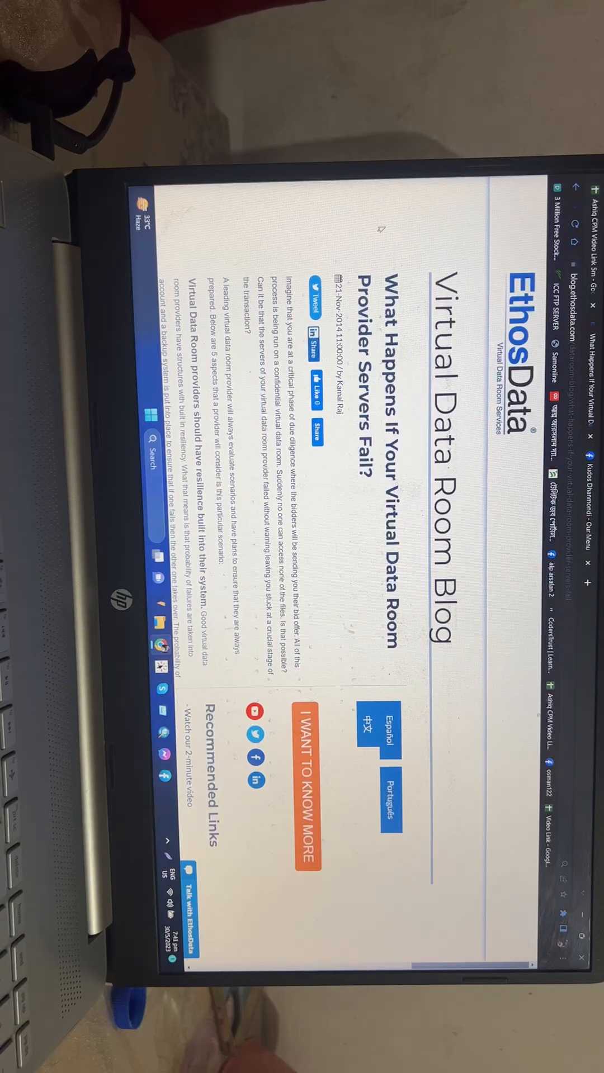
scroll("down", 3)
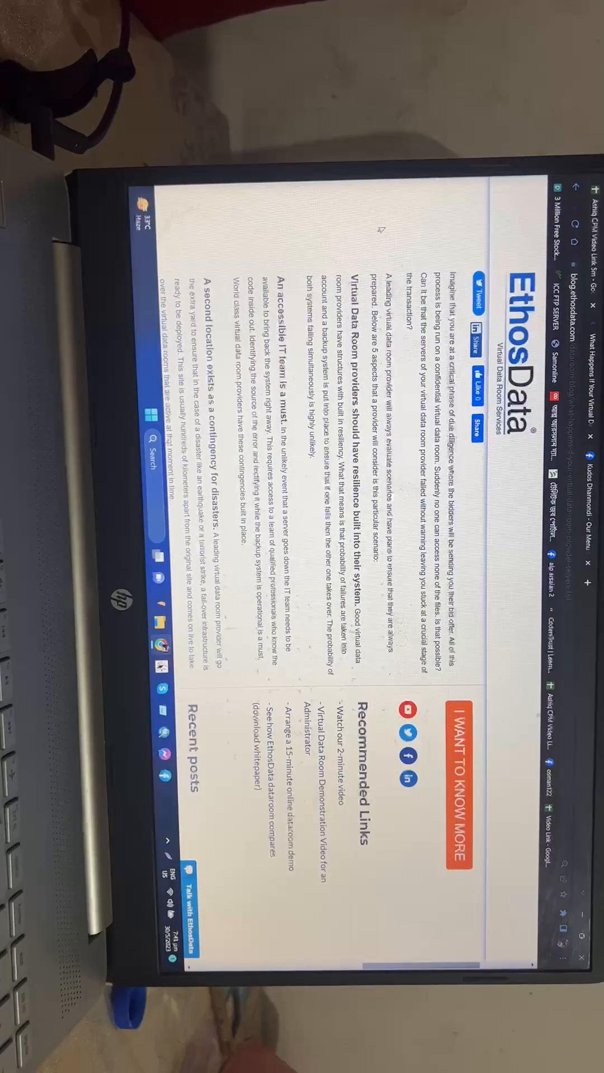